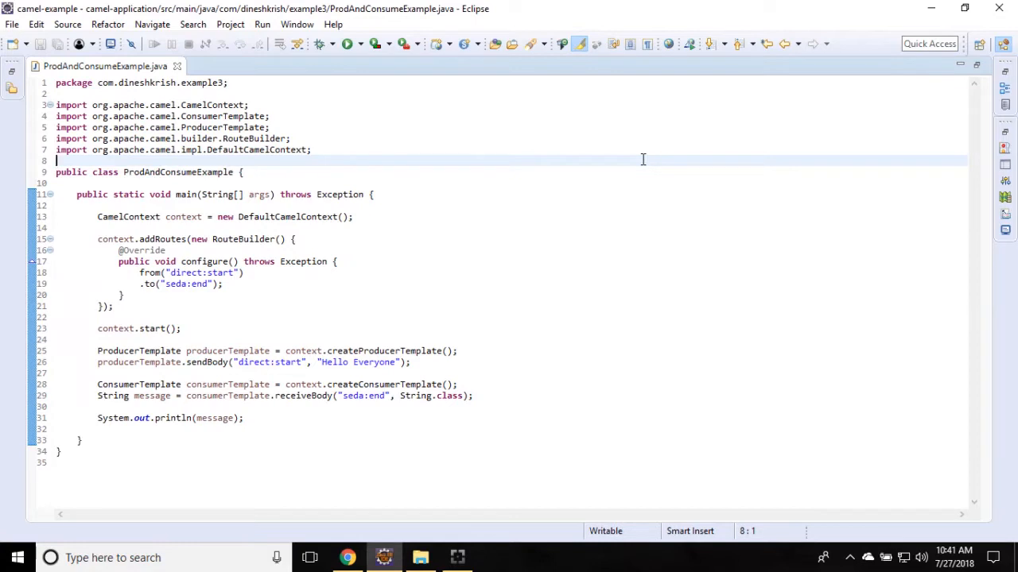
{"action": "mouse_move", "coordinate": [610, 195]}
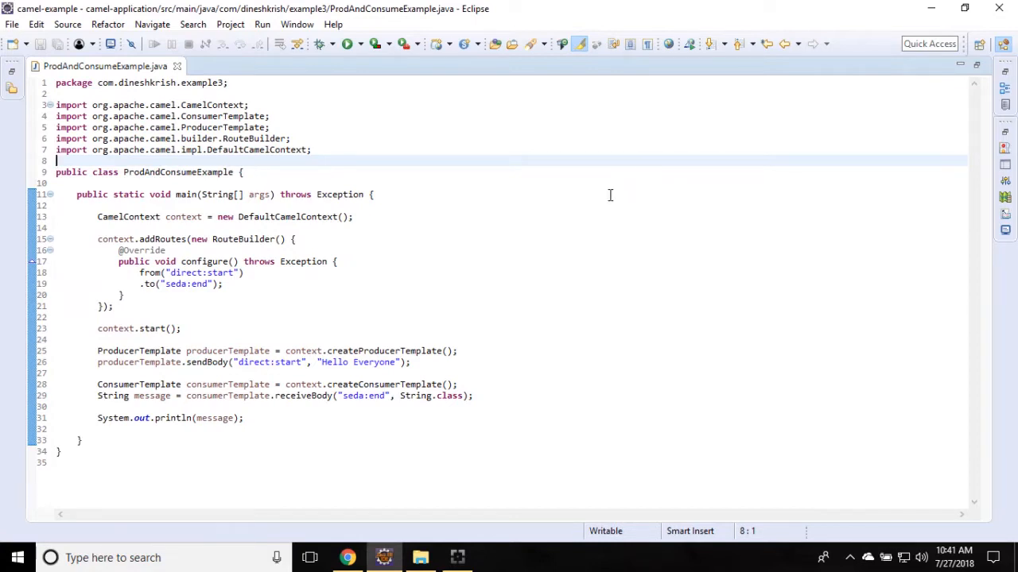
{"action": "mouse_move", "coordinate": [118, 396]}
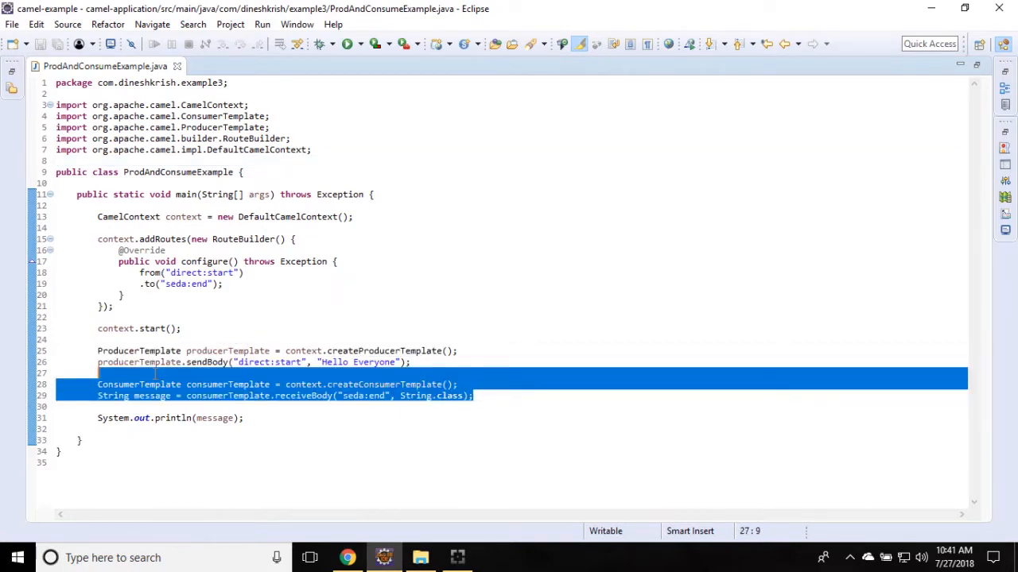
{"action": "mouse_move", "coordinate": [235, 294]}
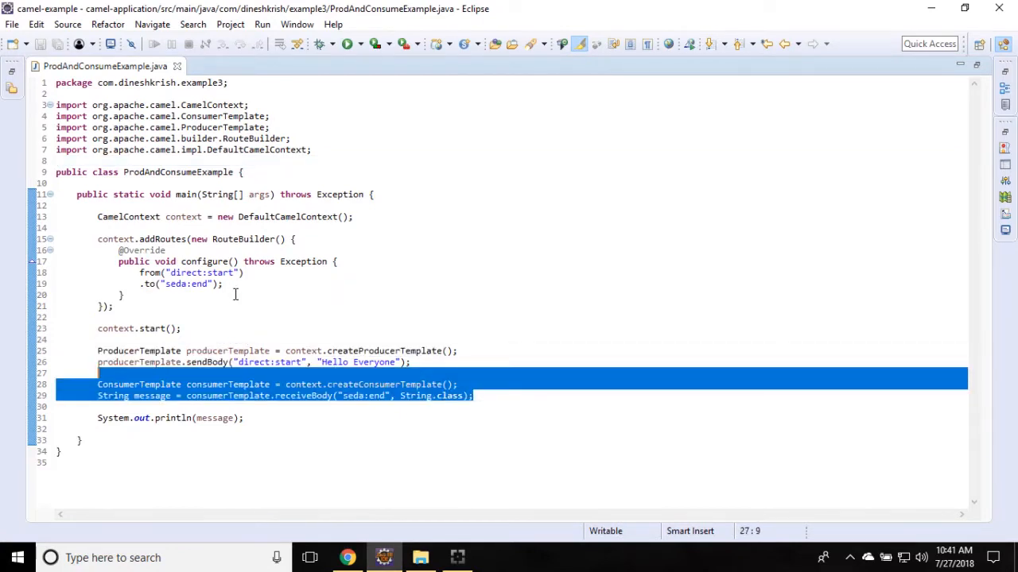
Place the cursor right after from("direct:start") to add a new chained route line
{"action": "left_click", "coordinate": [318, 272]}
{"action": "type", "text": "."}
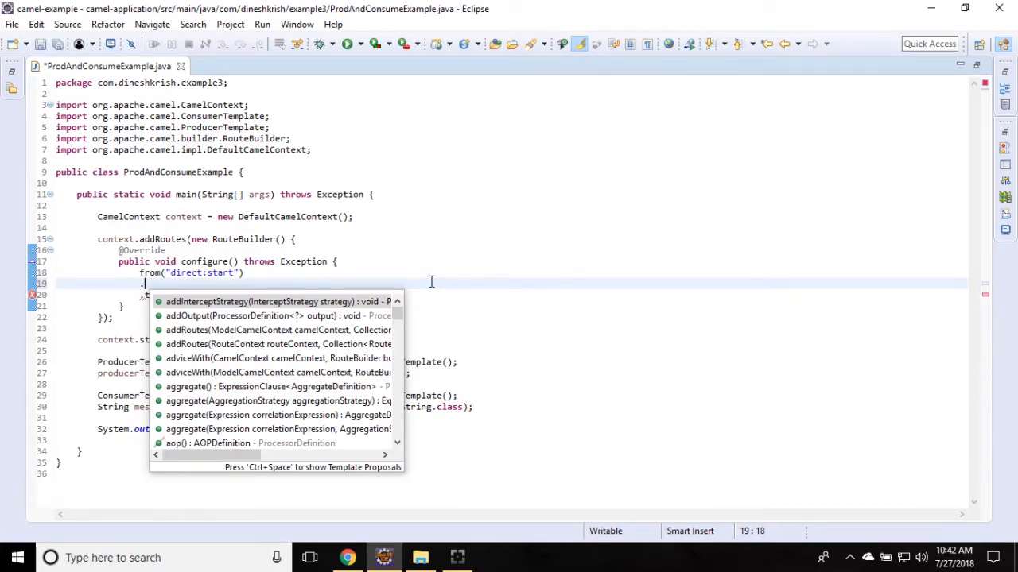
Write .process(new Processor) on the new route line using content assist
{"action": "type", "text": "p"}
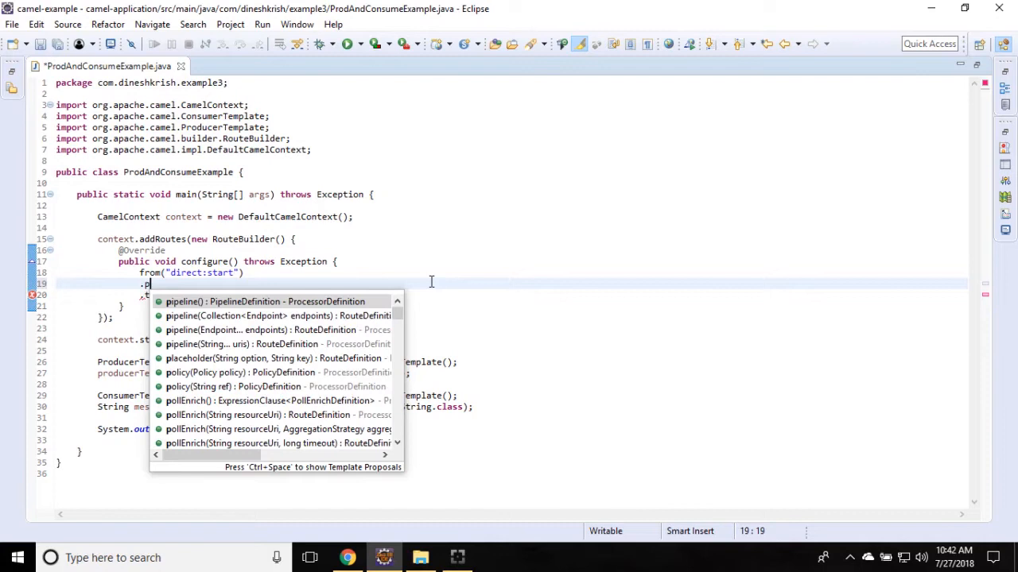
{"action": "type", "text": "rocess("}
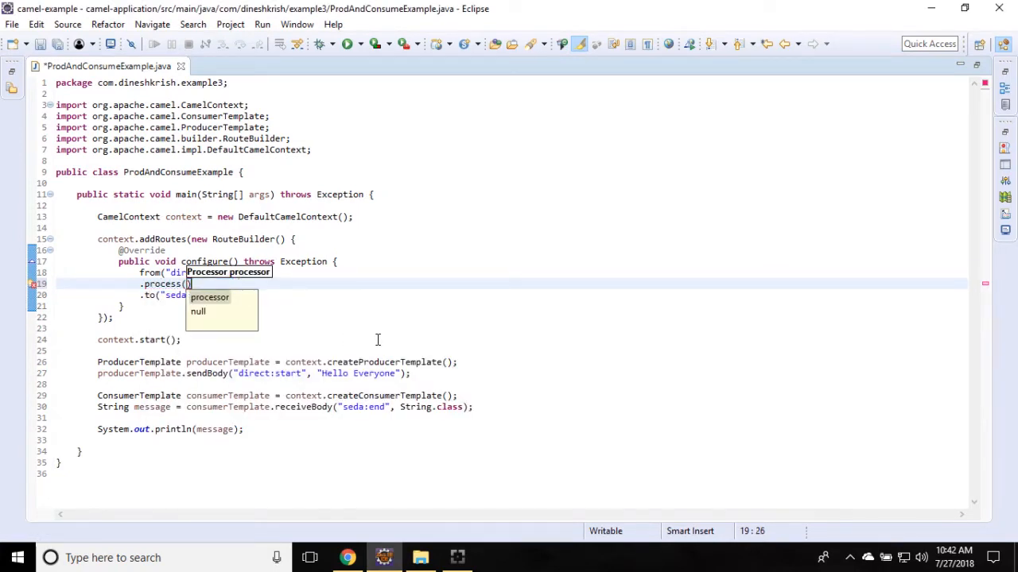
{"action": "type", "text": "new Processor"}
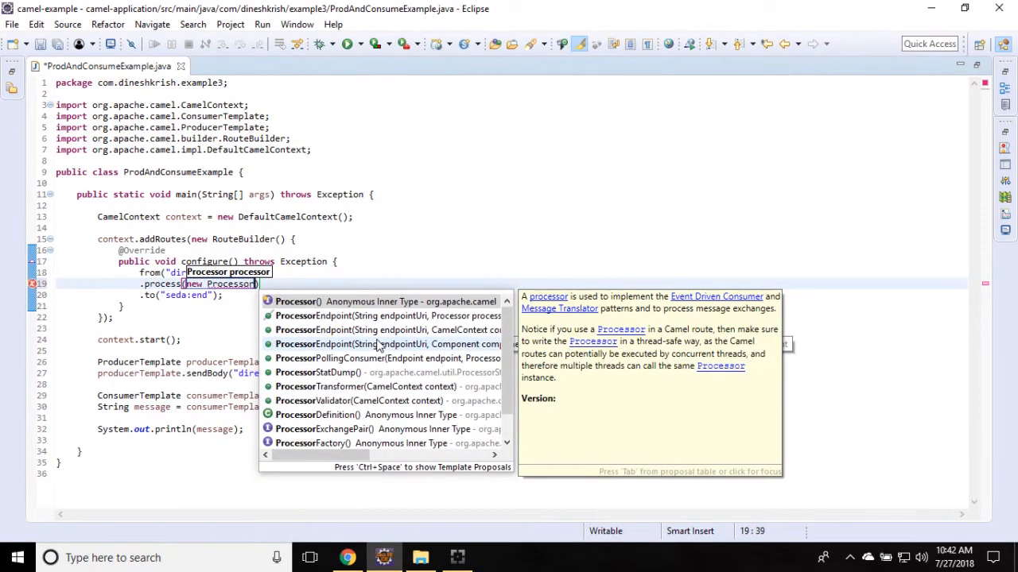
Generate the anonymous Processor() inner type and delete its TODO comment
{"action": "left_click", "coordinate": [295, 301]}
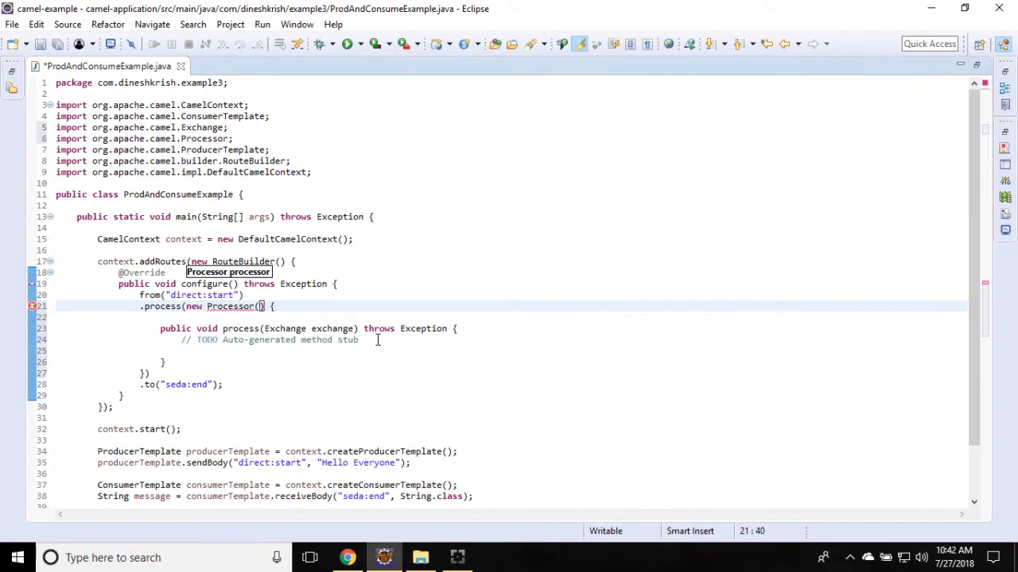
{"action": "scroll", "scroll_direction": "down", "scroll_amount": 3}
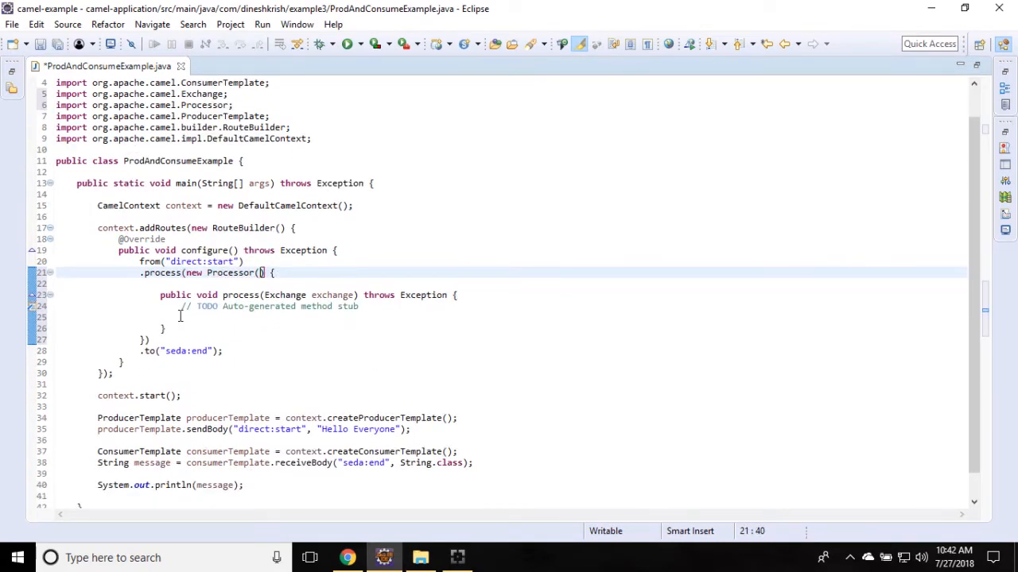
{"action": "key", "text": "Delete"}
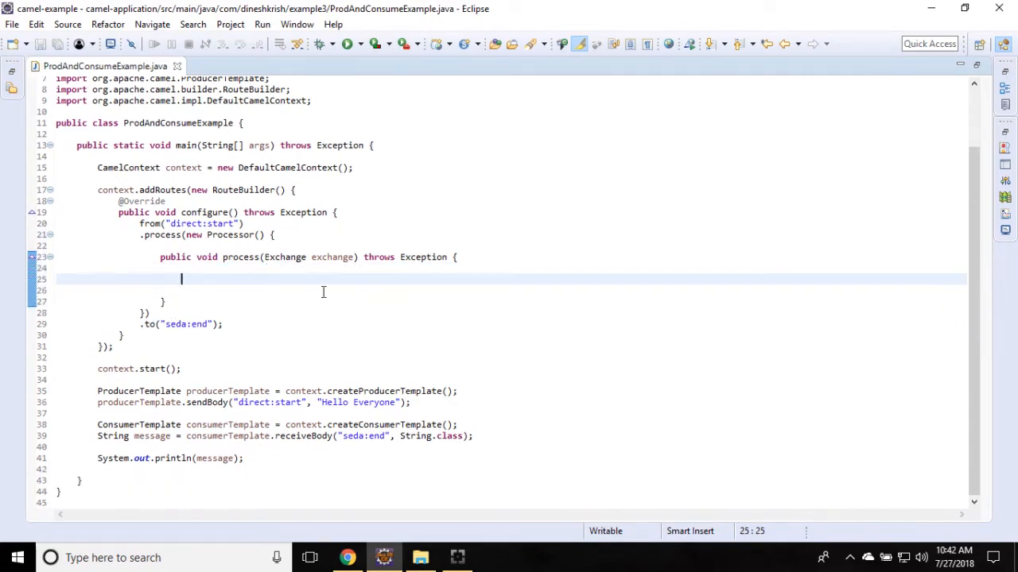
Add System.out.println("I am the processor...") inside process(), then open the editor's context menu
{"action": "type", "text": "System.out.println();"}
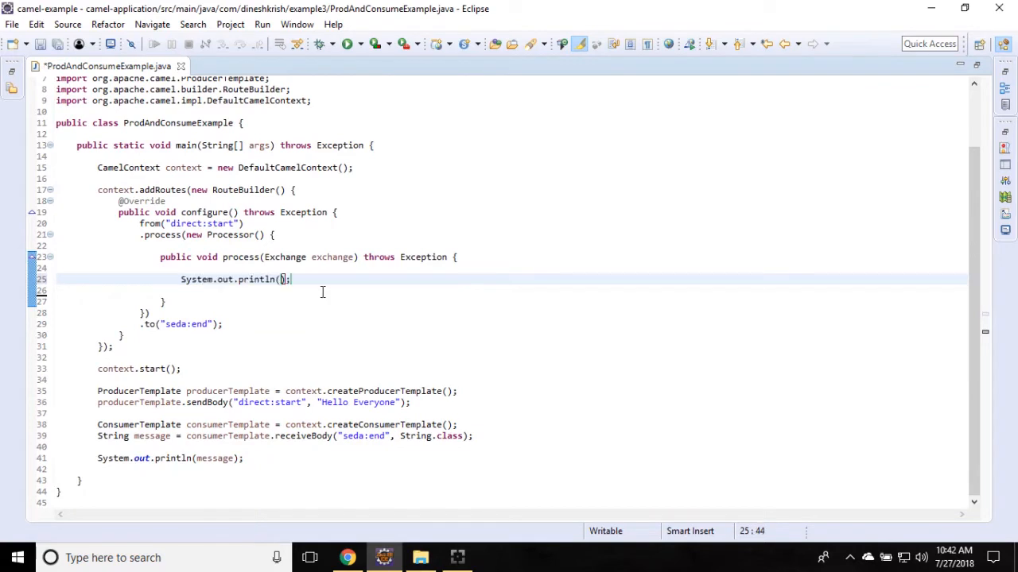
{"action": "type", "text": "\"\""}
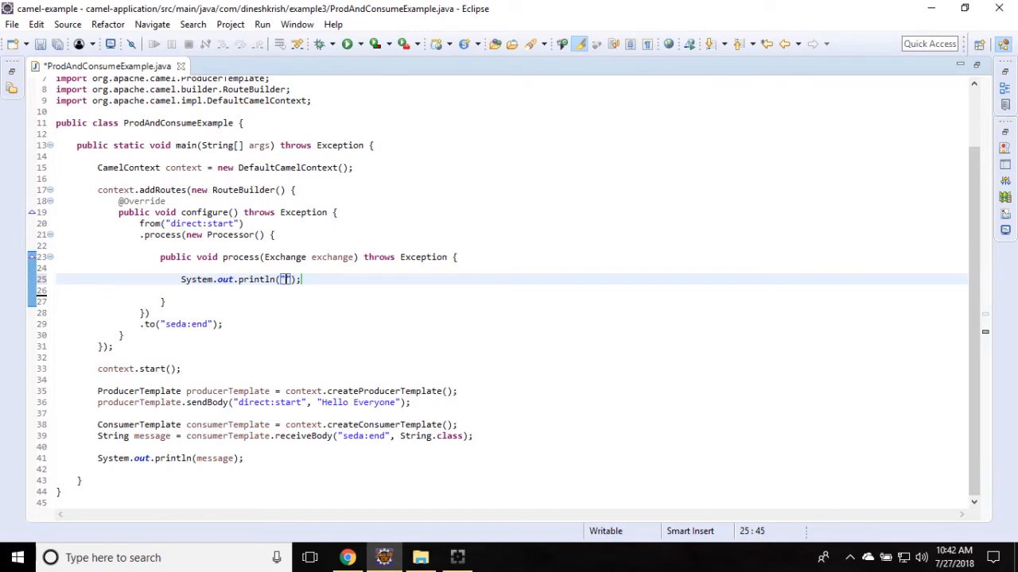
{"action": "type", "text": "I"}
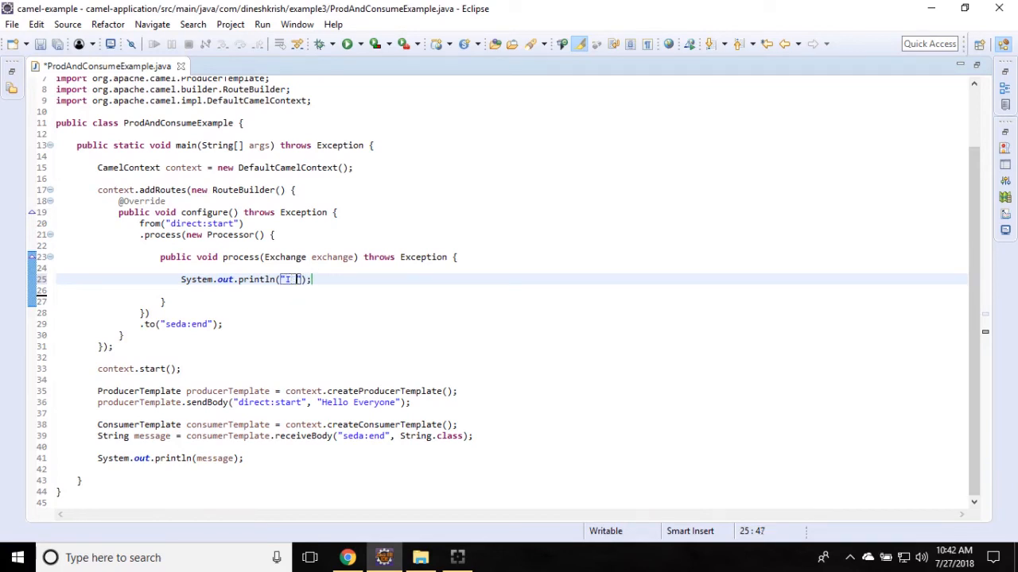
{"action": "type", "text": "I am the pro"}
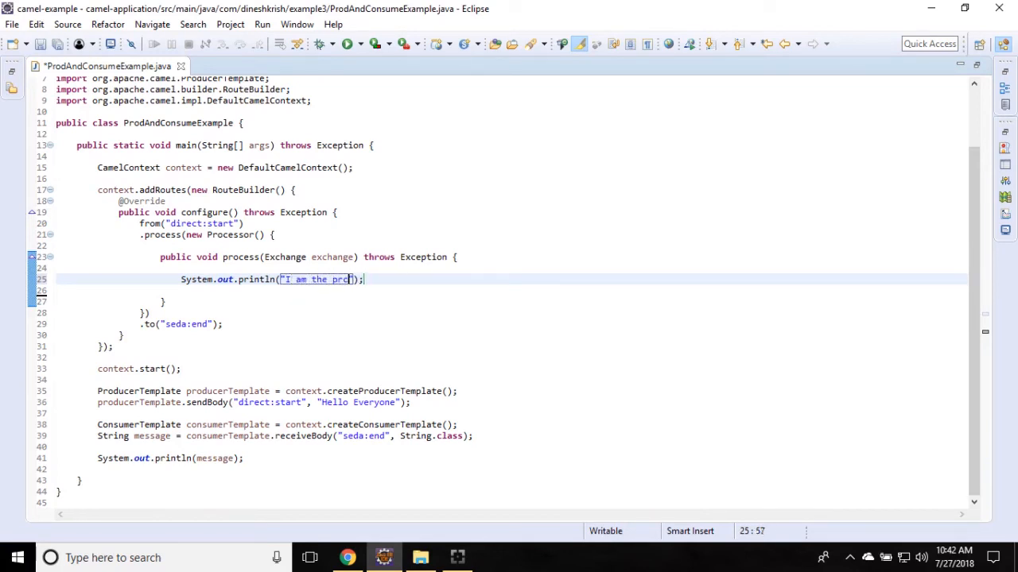
{"action": "type", "text": "cessor..."}
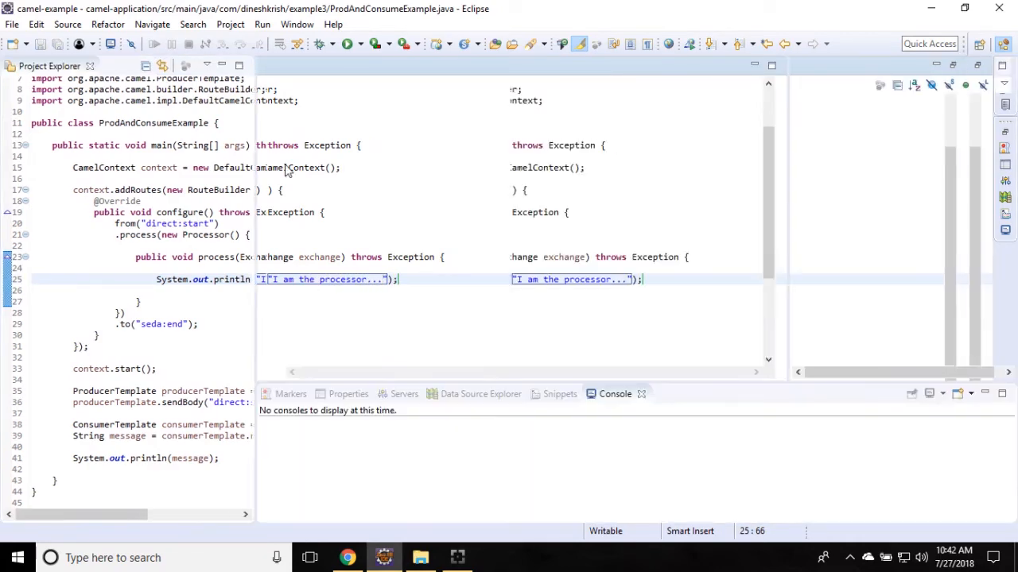
{"action": "right_click", "coordinate": [322, 279]}
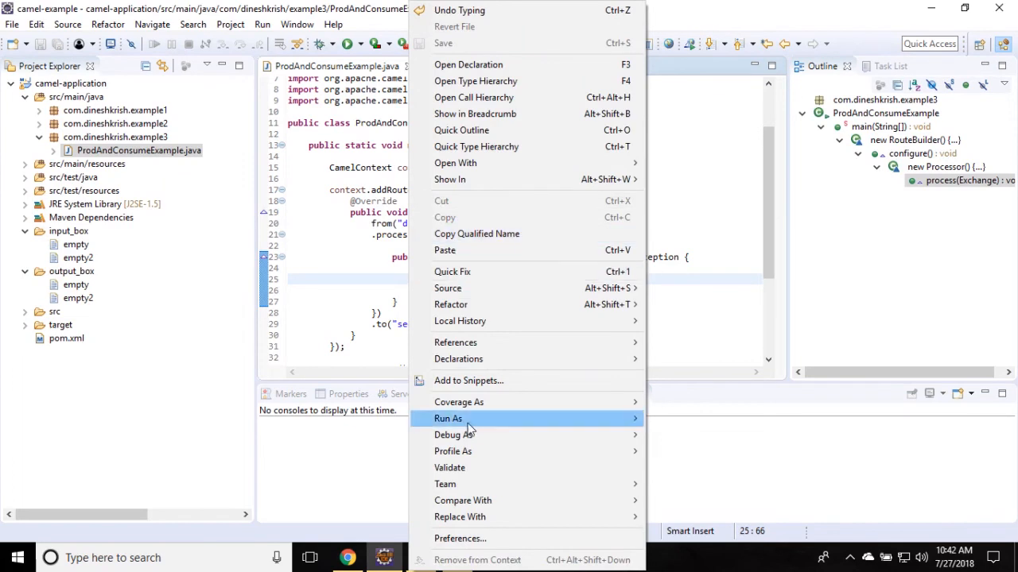